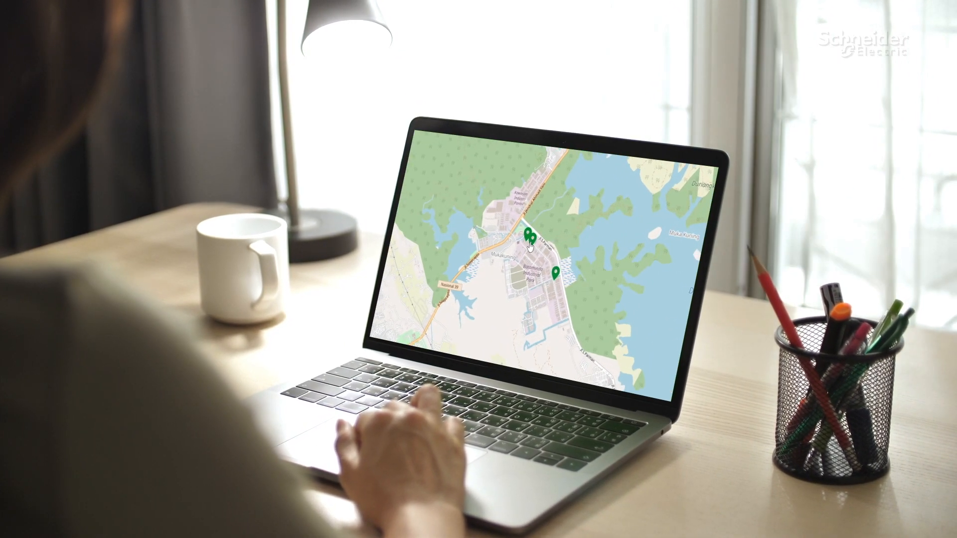
Bring up the reporting period choices from the LAST 365 DAYS range selector
left_click(529, 238)
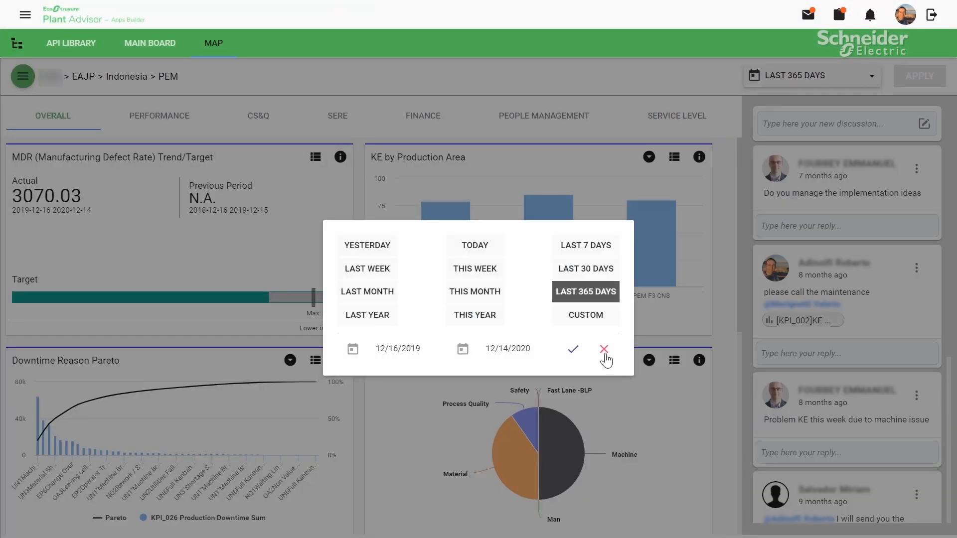
Dismiss the period choices, view the Performance KPIs and drill into KPI_026 Production Downtime
left_click(604, 349)
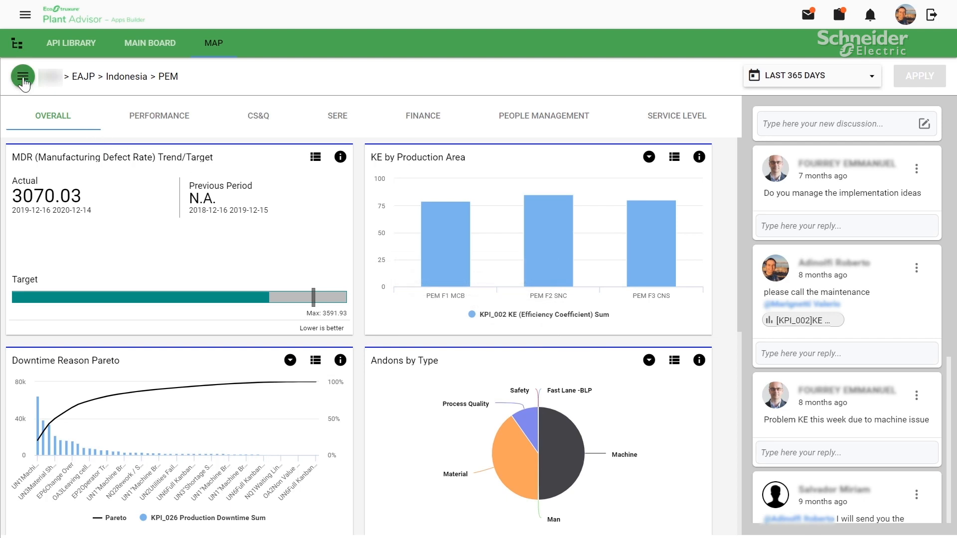
left_click(160, 115)
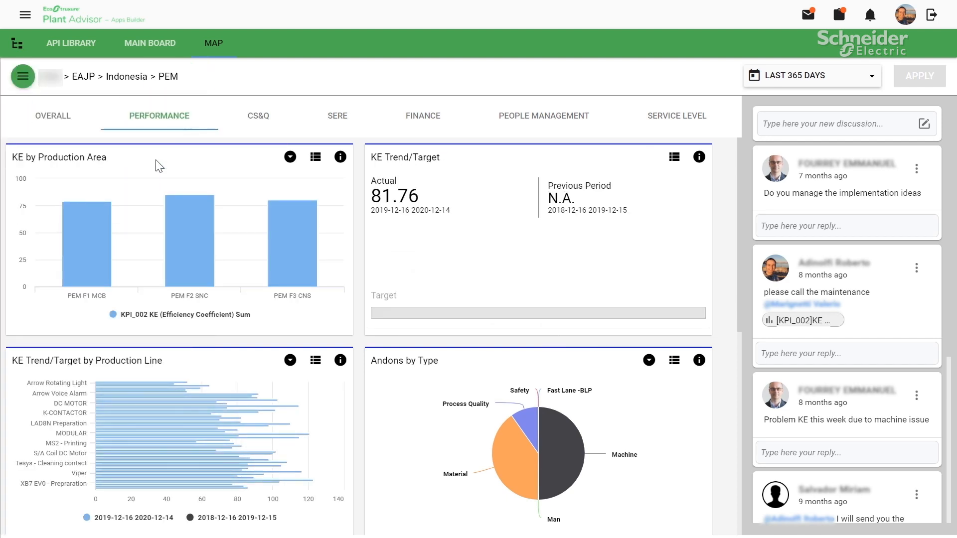
scroll("down", 3)
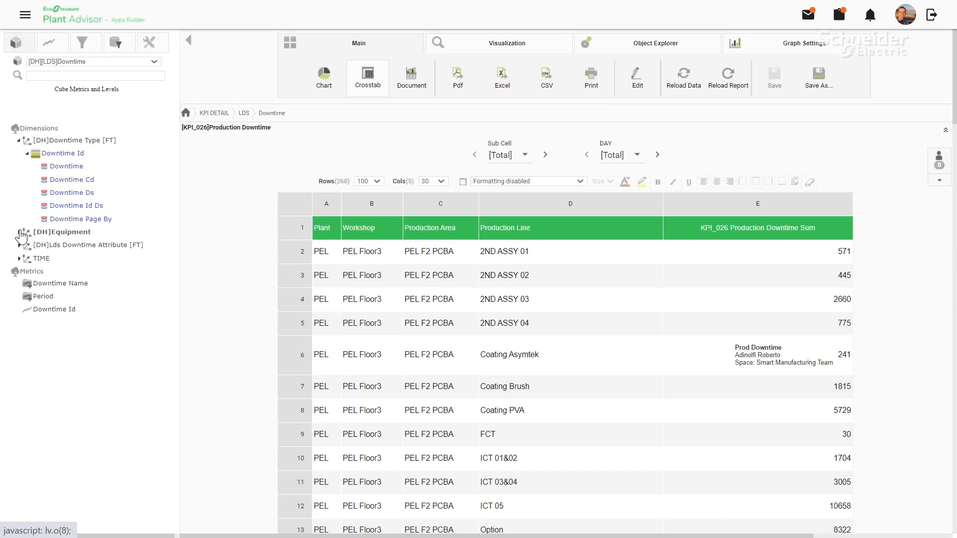
left_click(25, 232)
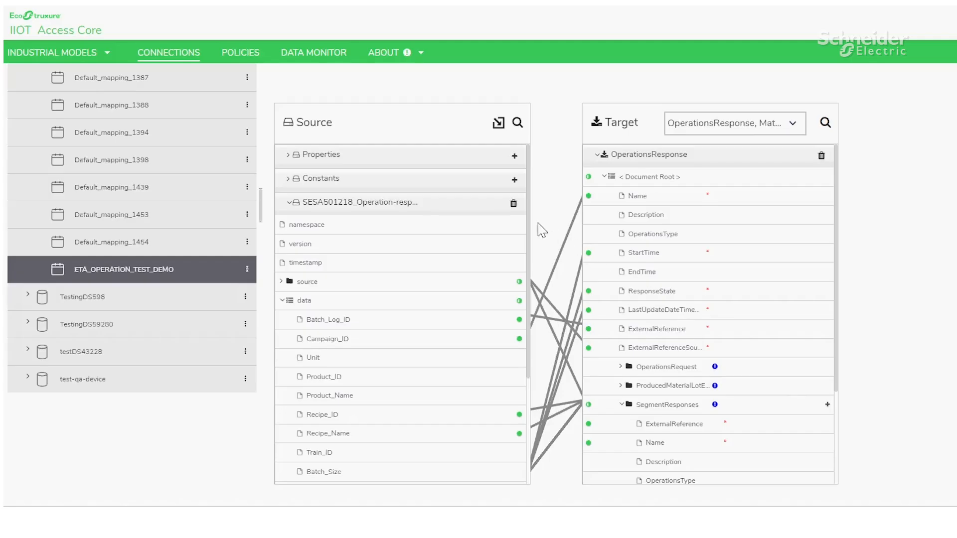
scroll("down", 3)
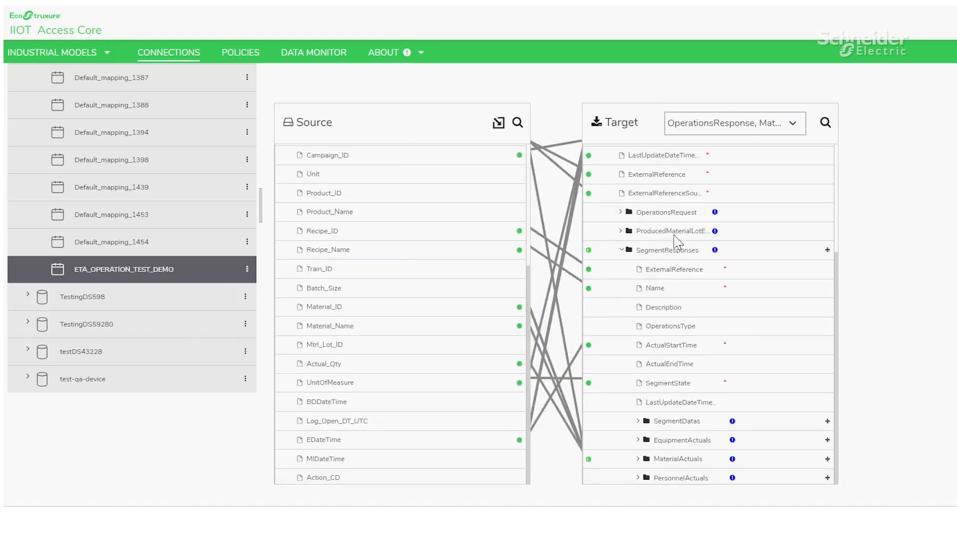
left_click(638, 459)
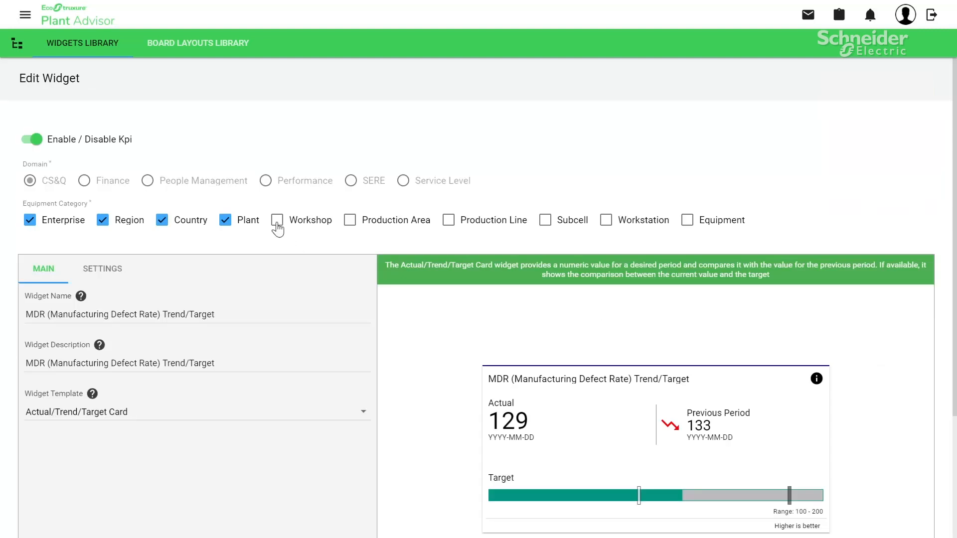
Include the Workshop level in the MDR trend widget, then choose the Andons acknowledgement duration KPI for level 1
left_click(276, 219)
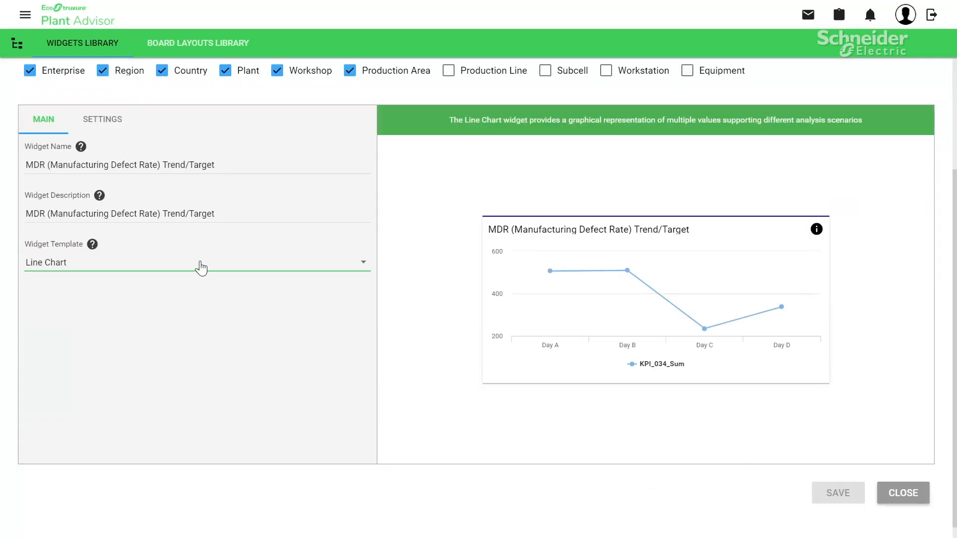
left_click(197, 43)
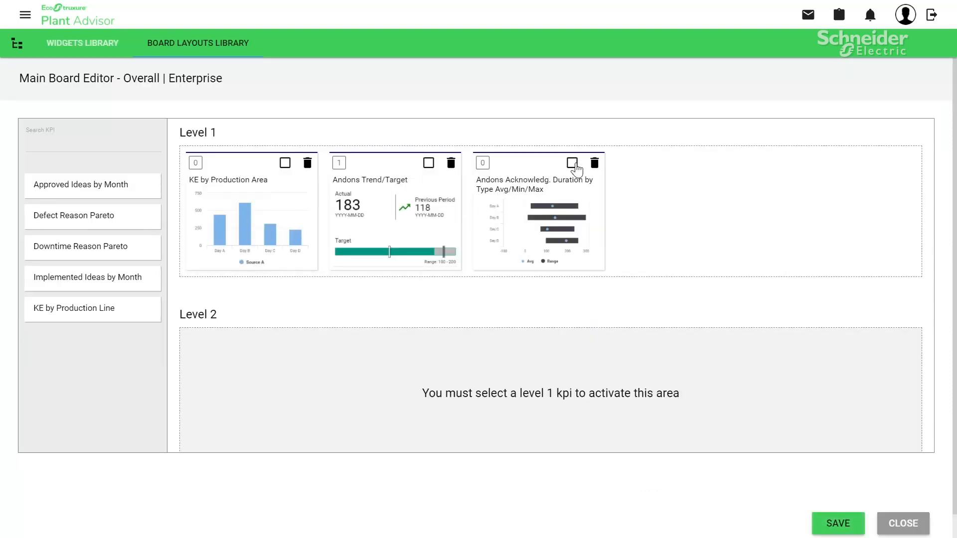
left_click(572, 163)
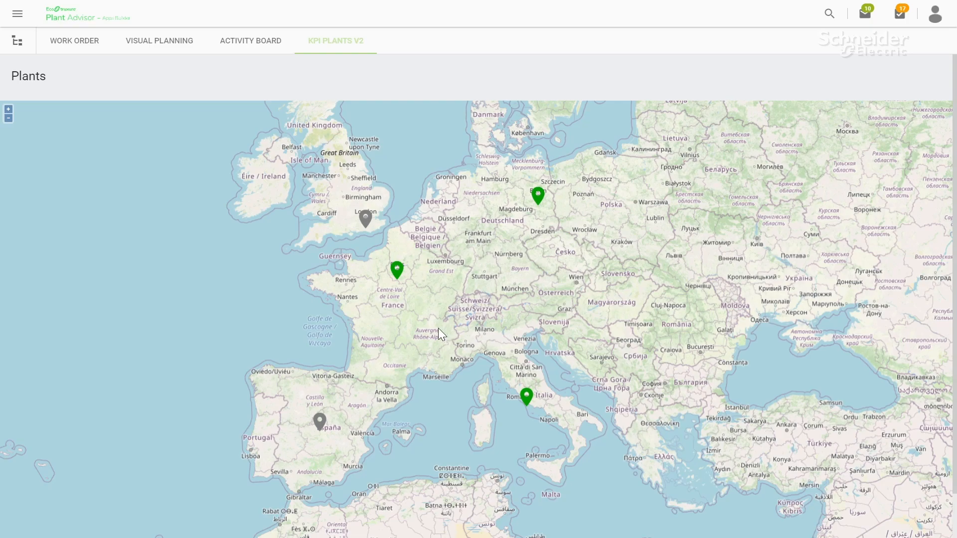
left_click(397, 270)
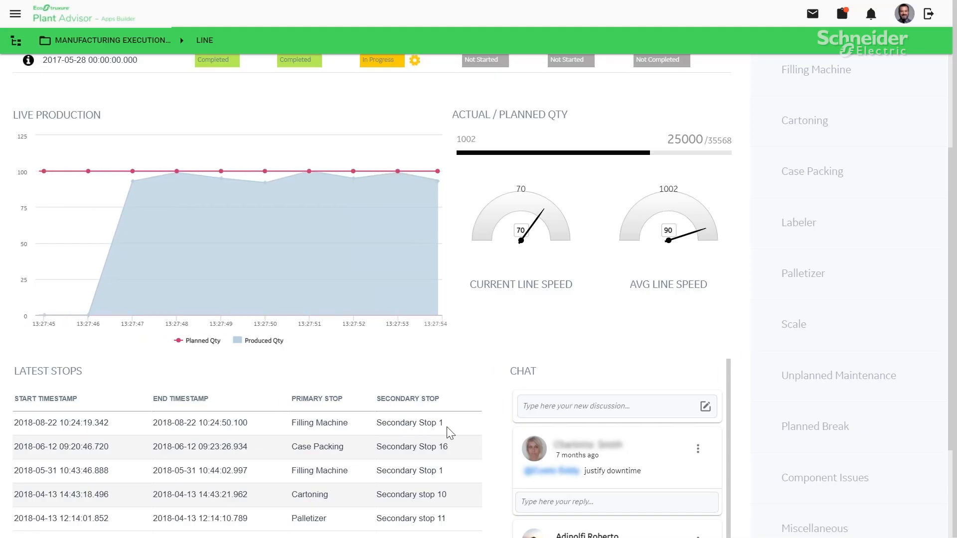
Review the Latina Line 2 weekly board's performance, waste and following result views
type("I ve re")
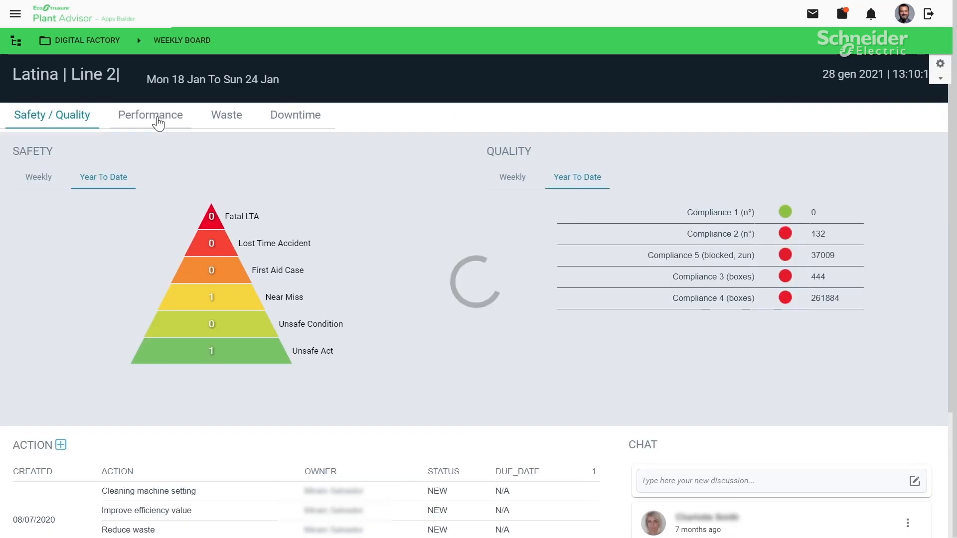
left_click(151, 115)
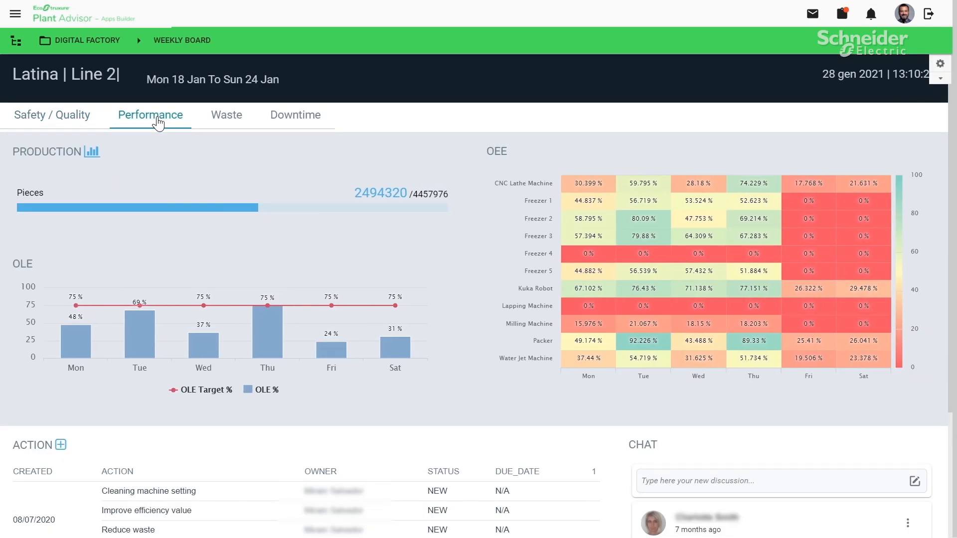
left_click(226, 114)
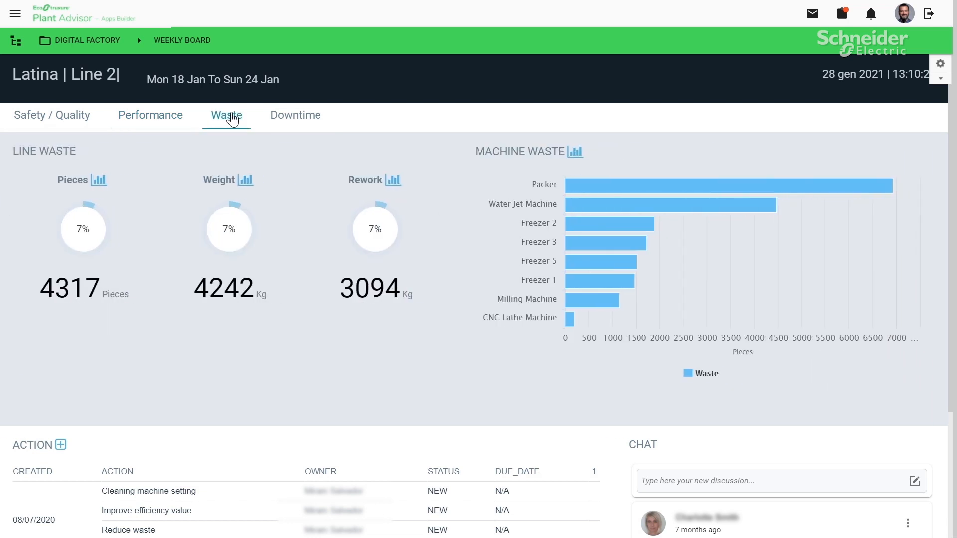
left_click(295, 114)
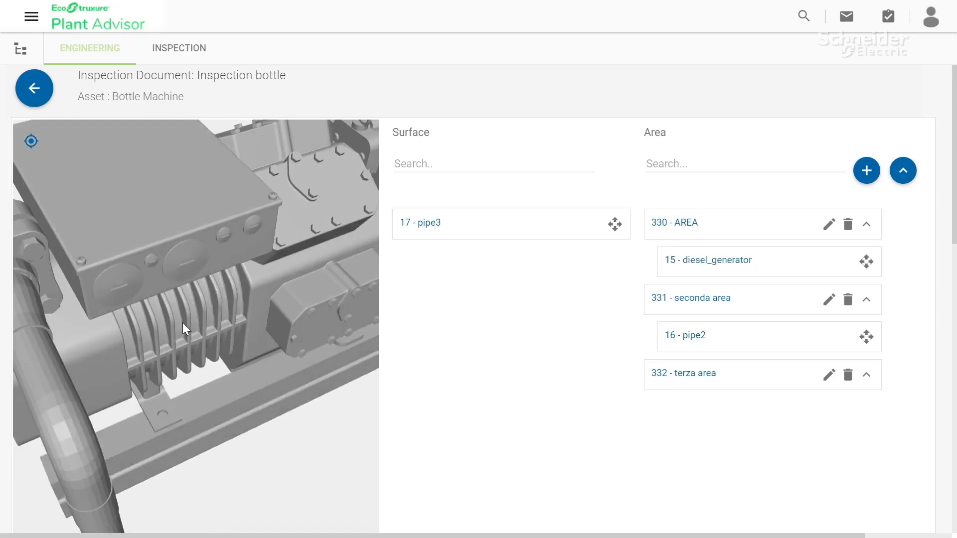
left_click_drag(187, 327, 290, 331)
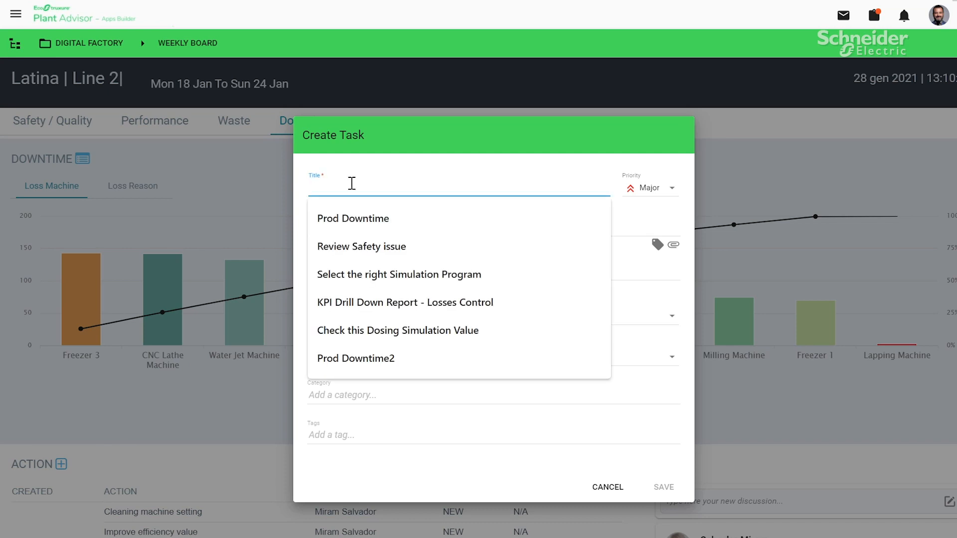
Create the 'Review Safety issue' task, save it and move it from New to In progress
left_click(360, 246)
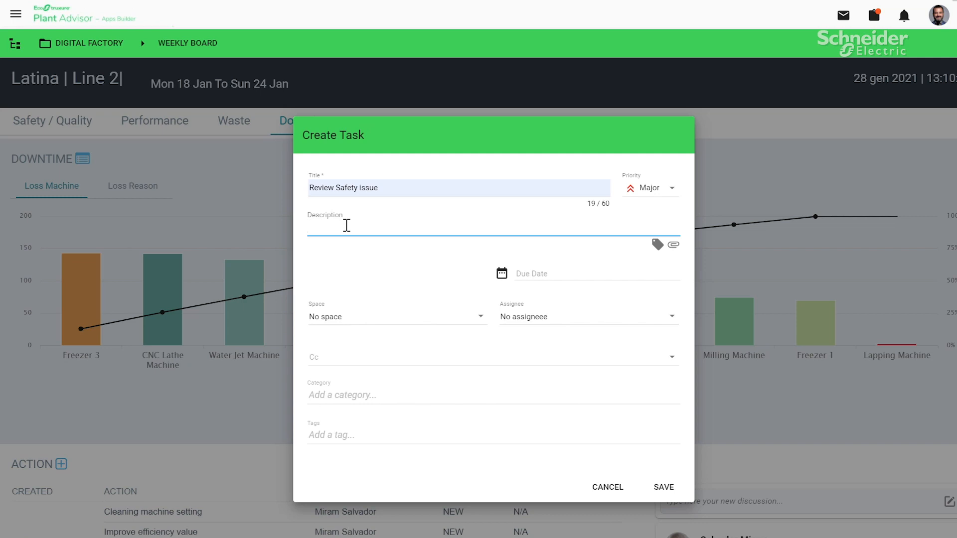
left_click(663, 488)
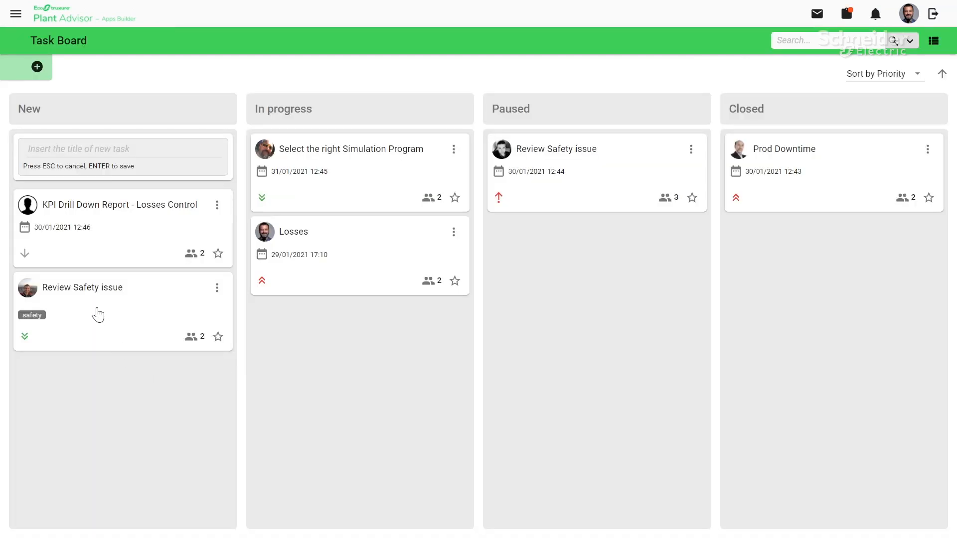
left_click_drag(99, 314, 296, 305)
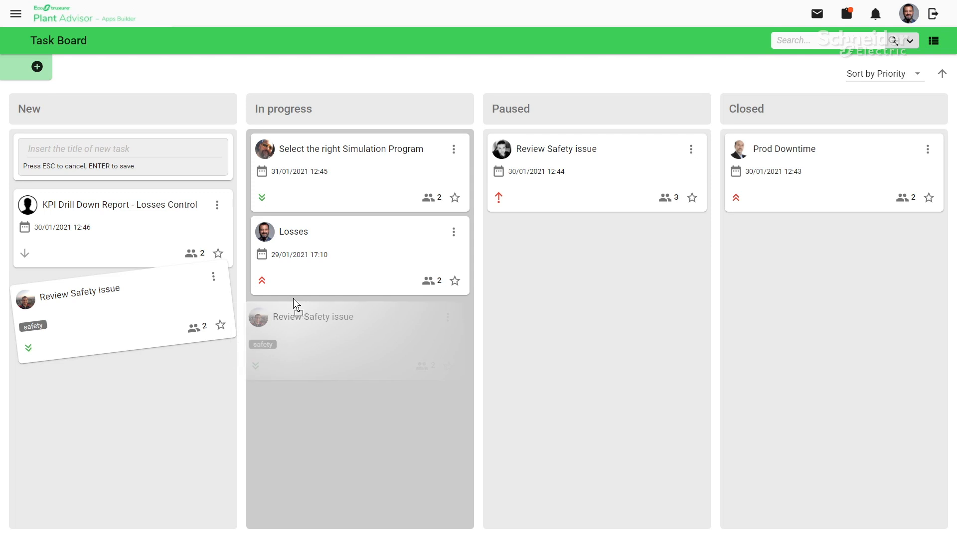